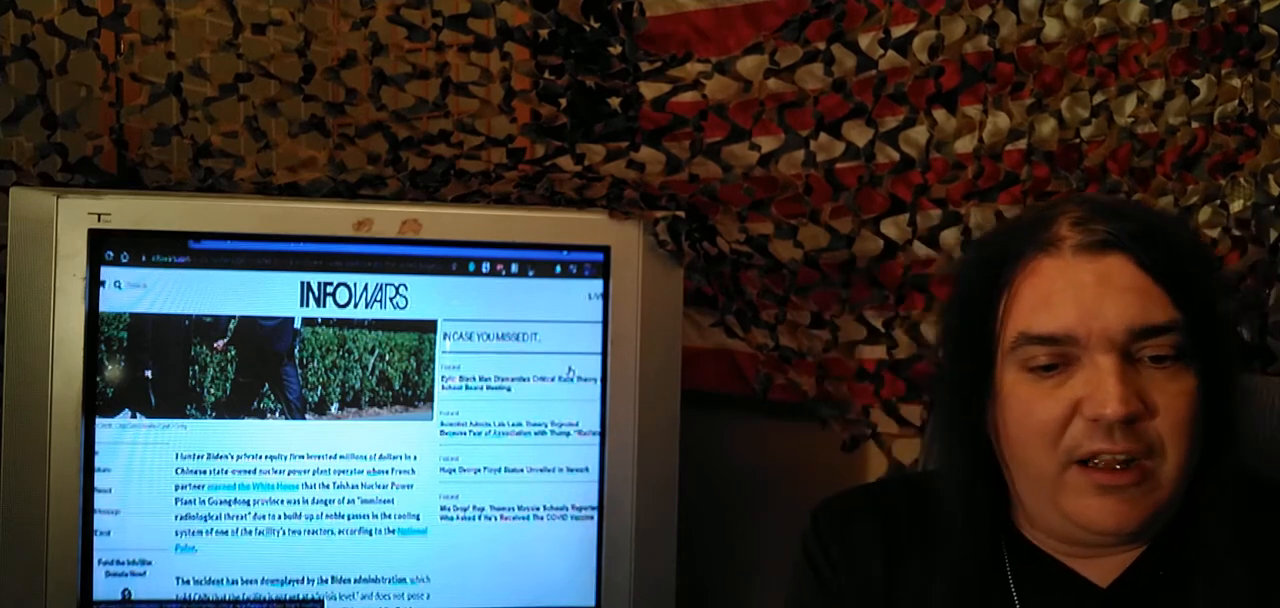
scroll(down, 3)
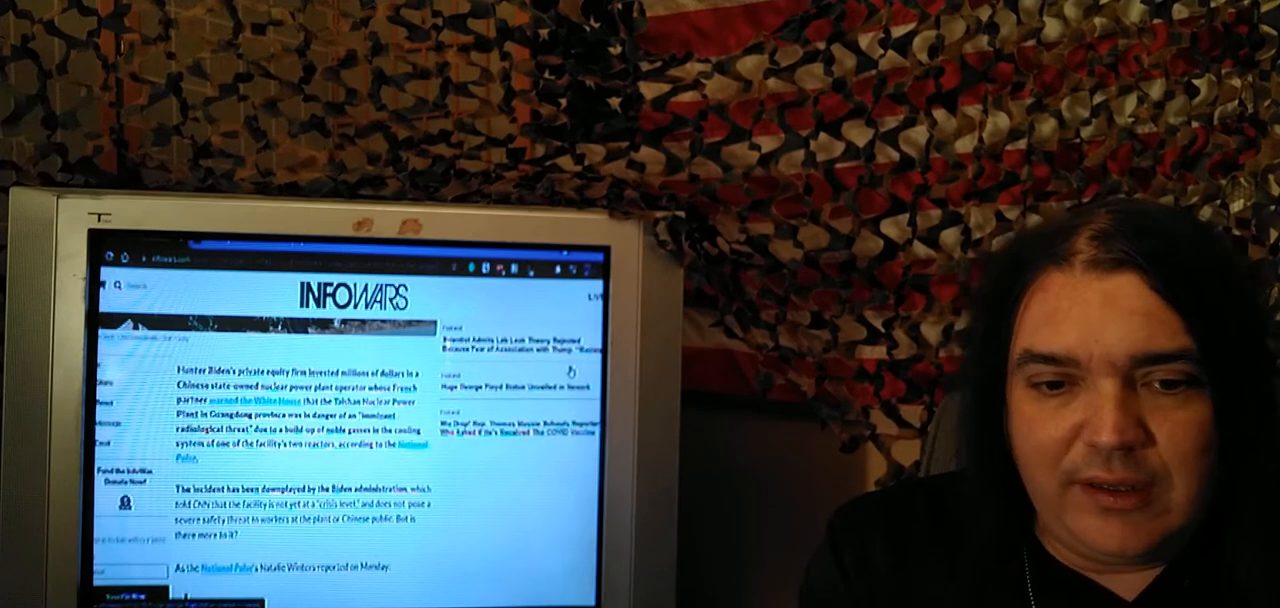
scroll(down, 3)
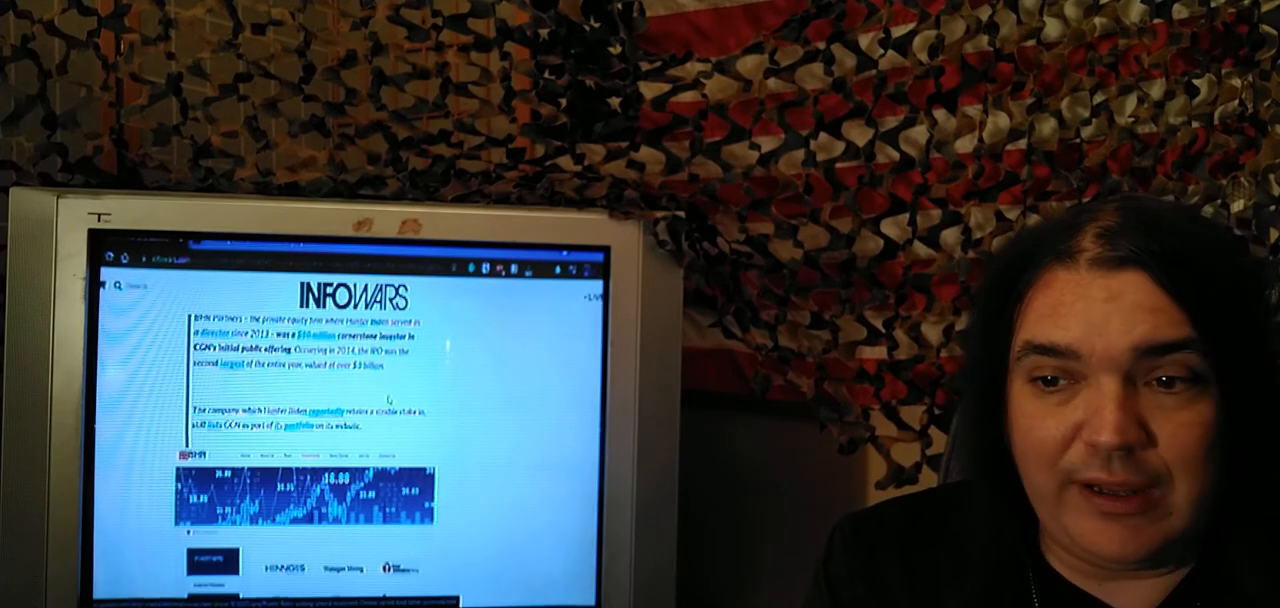
scroll(down, 3)
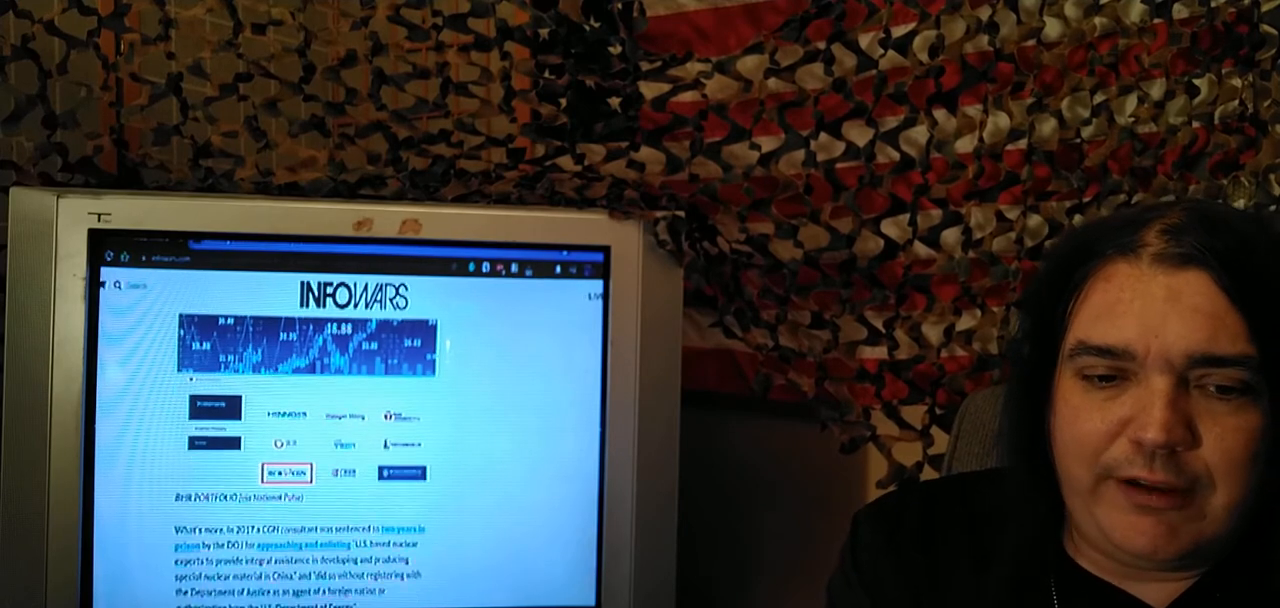
scroll(down, 3)
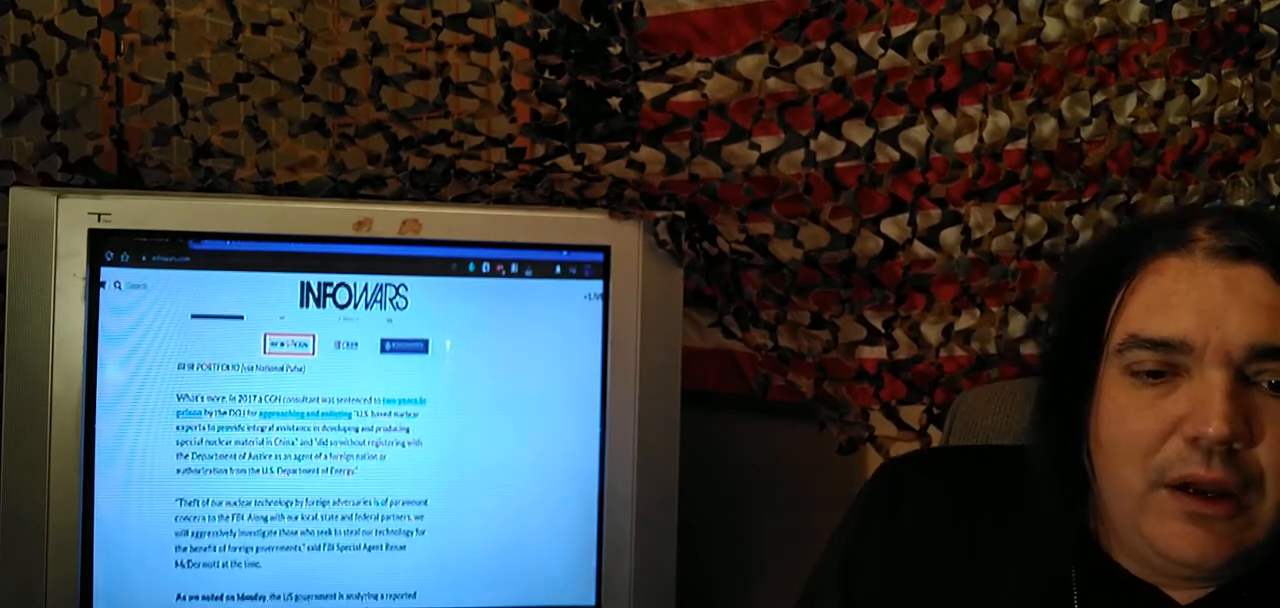